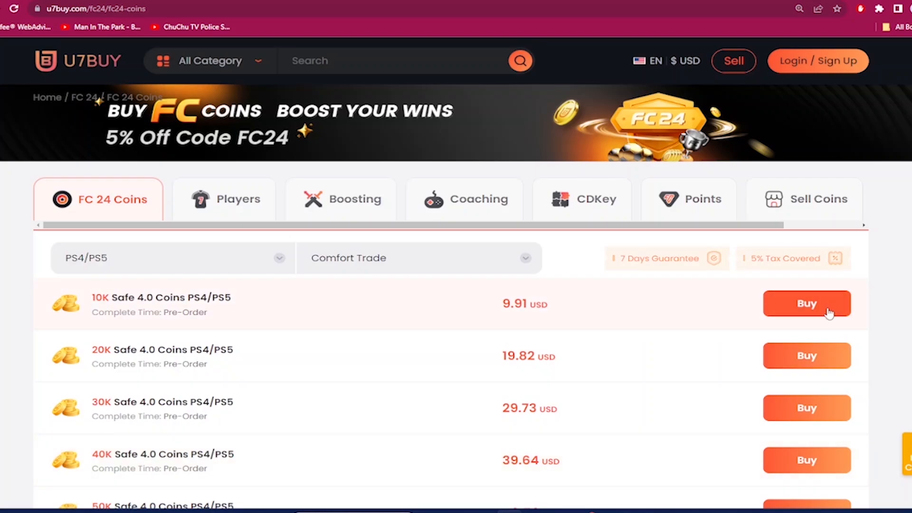
Buy the 10K coin bundle and apply the discount code 'Dan' at checkout
click(807, 303)
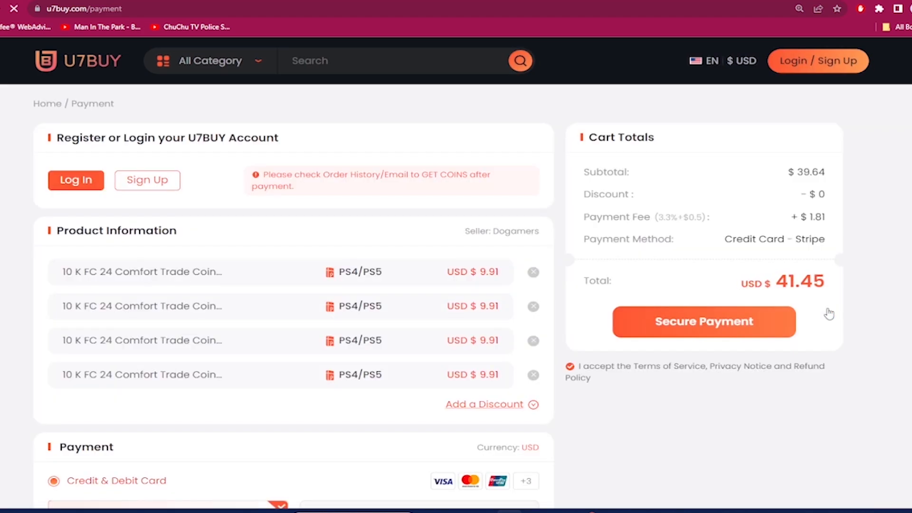
click(484, 405)
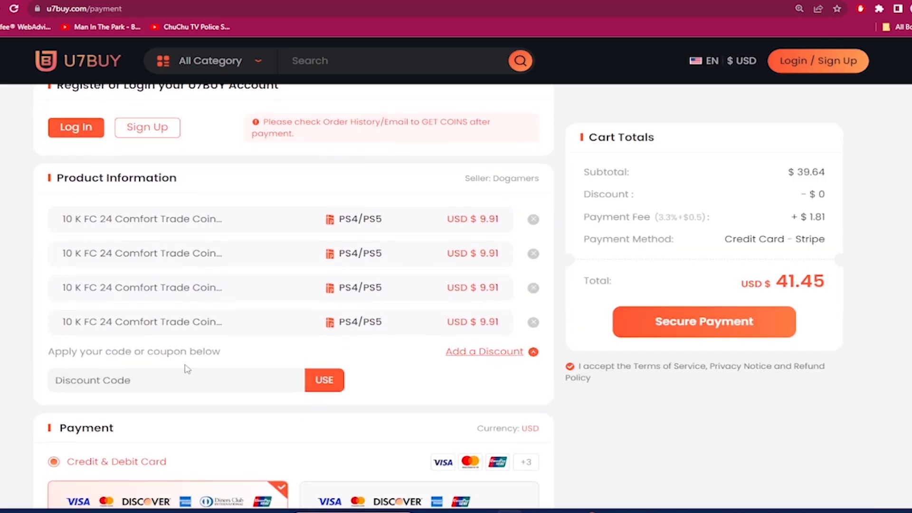
click(175, 380)
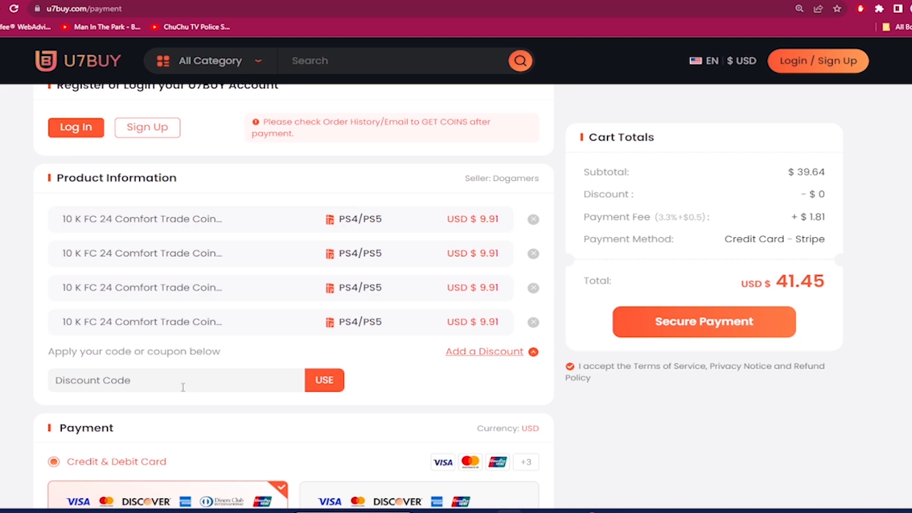
text(Dan)
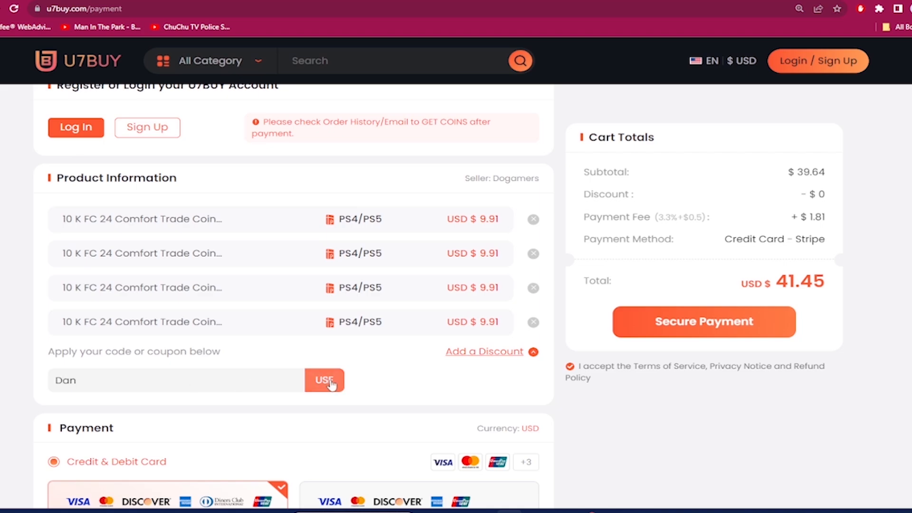
click(325, 380)
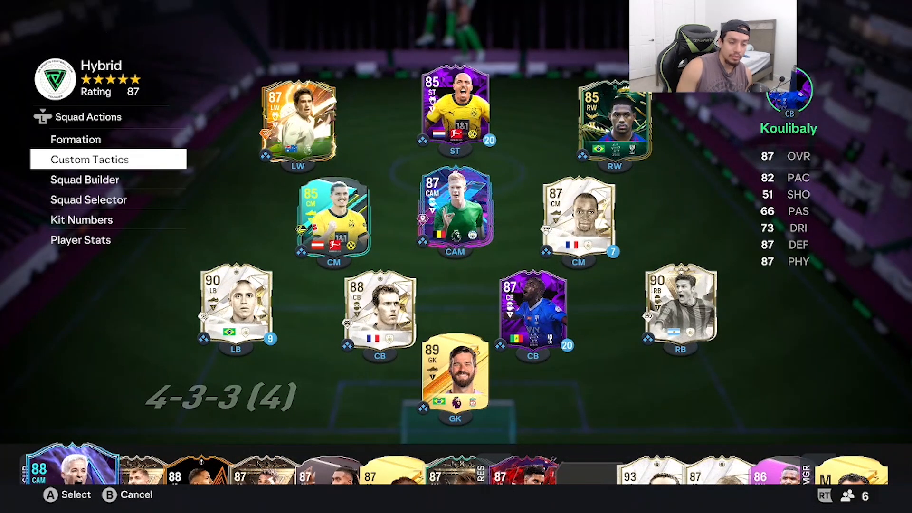
View Koulibaly's FC Pro Live upgrade details, then return to the 4-3-3 squad
click(108, 160)
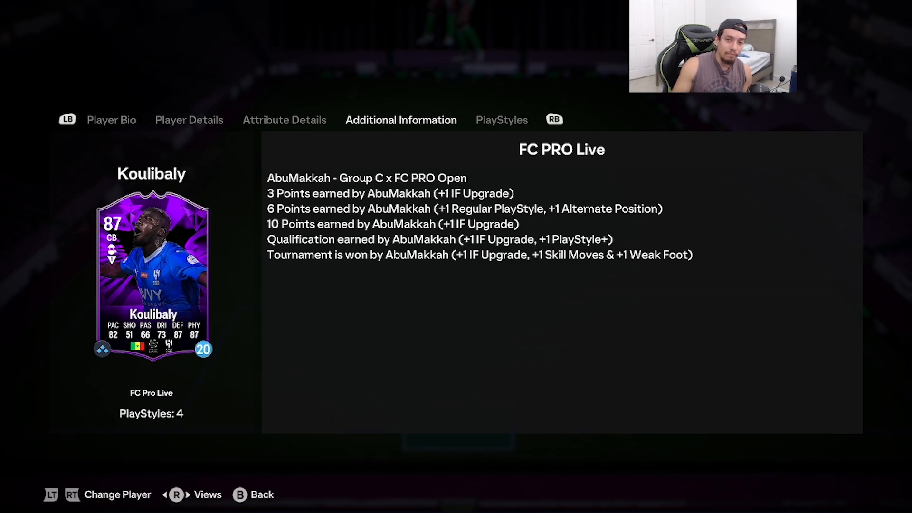
key(B)
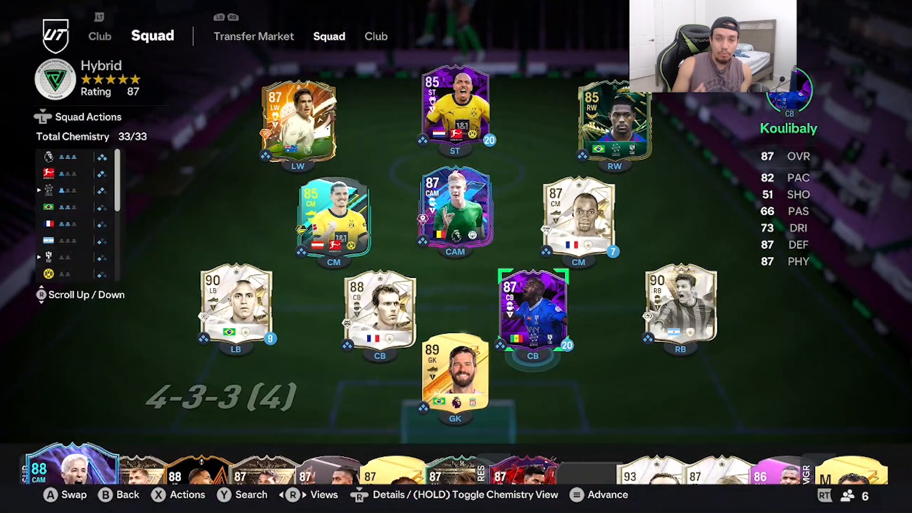